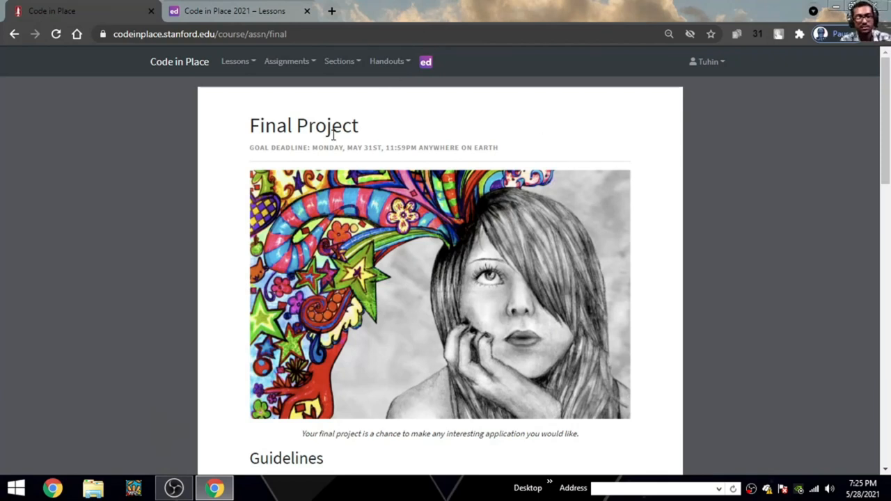
{"action": "mouse_move", "coordinate": [399, 133]}
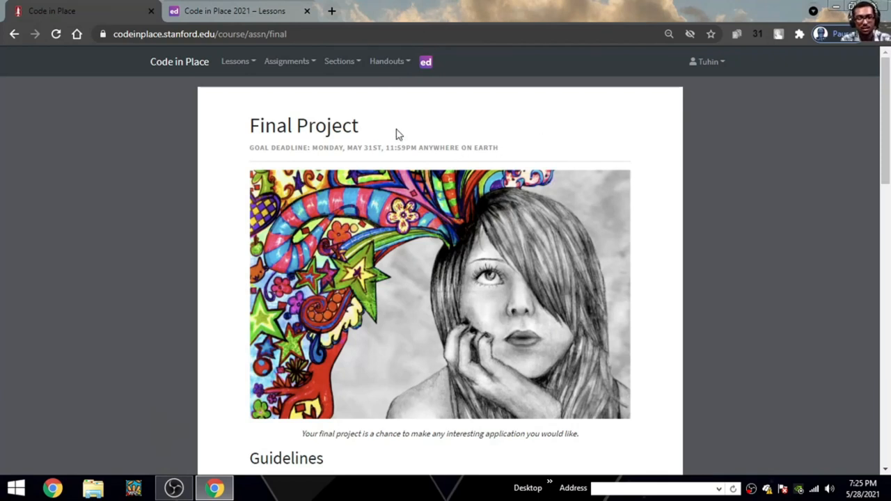
{"action": "mouse_move", "coordinate": [360, 130]}
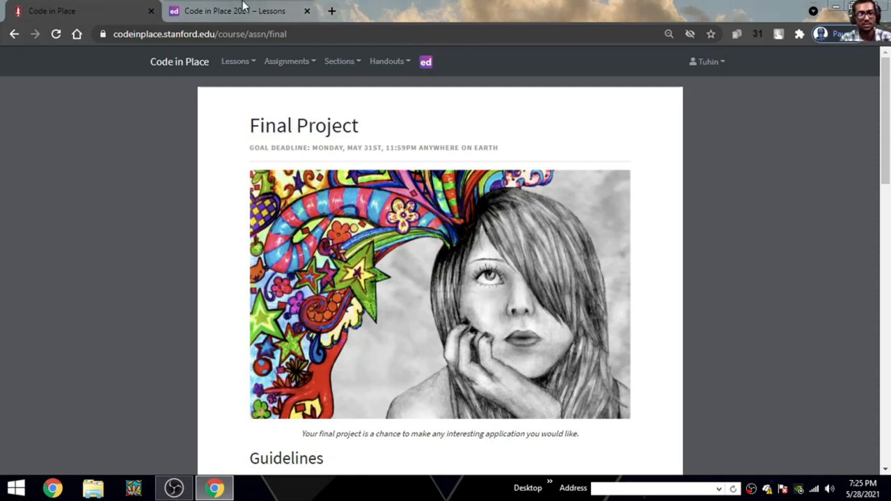
- Switch to the Code in Place 2021 – Lessons tab and review the top of project.py
{"action": "left_click", "coordinate": [233, 11]}
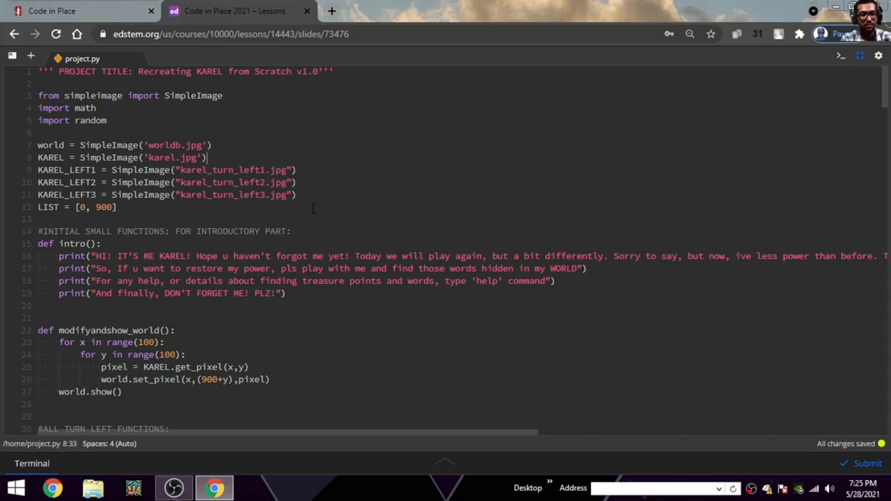
{"action": "scroll", "scroll_direction": "down", "scroll_amount": 3}
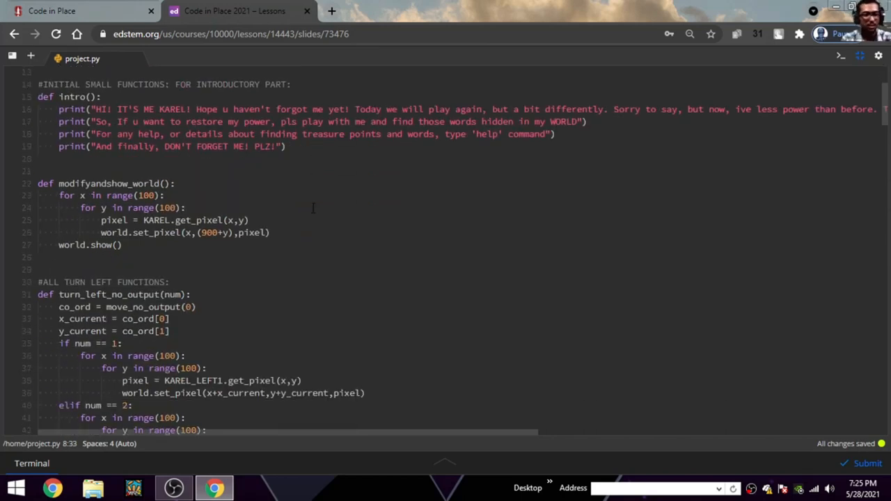
{"action": "scroll", "scroll_direction": "up", "scroll_amount": 3}
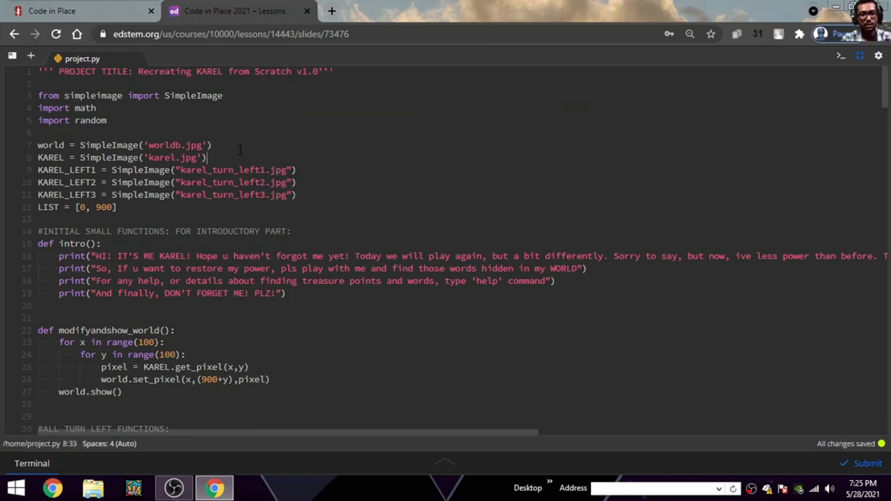
{"action": "left_click", "coordinate": [212, 145]}
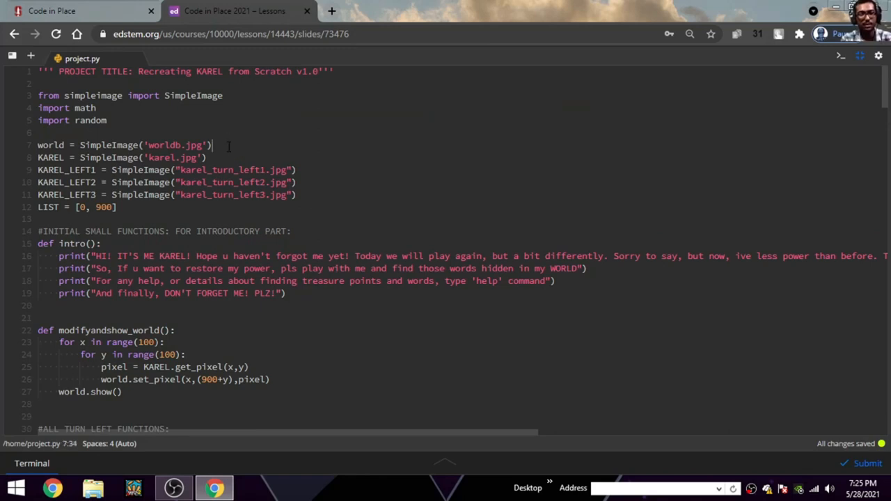
{"action": "left_click", "coordinate": [209, 157]}
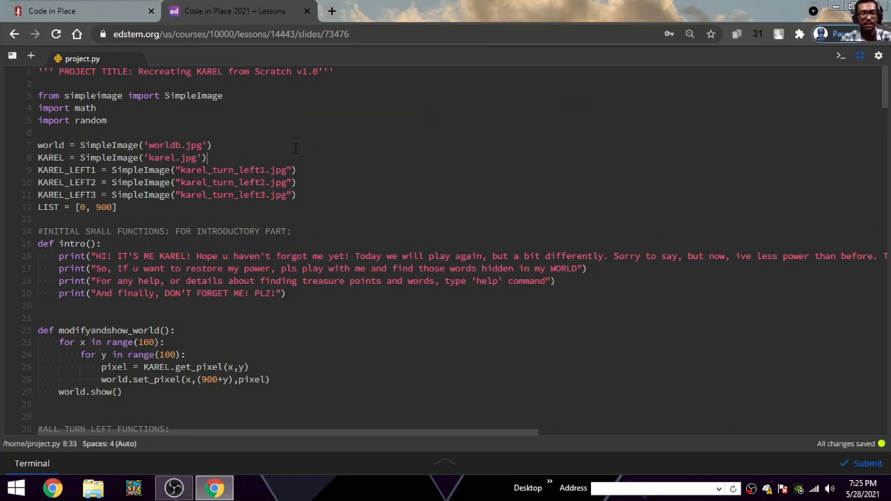
{"action": "left_click", "coordinate": [212, 145]}
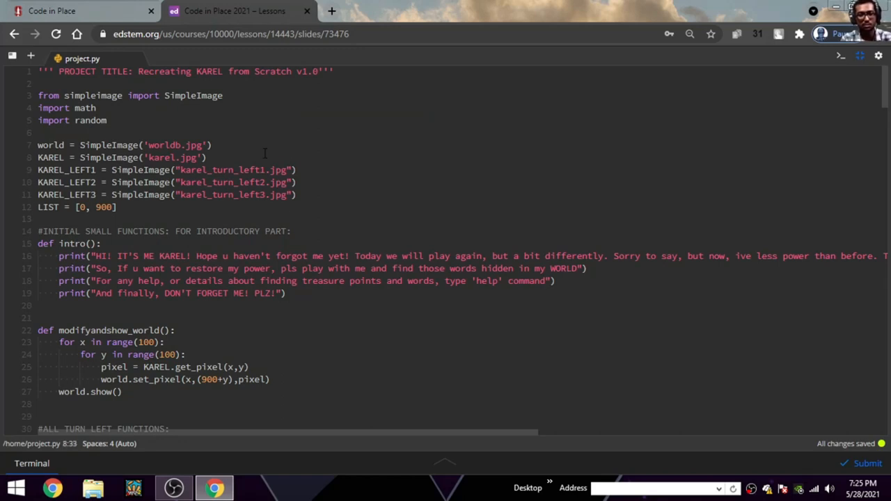
{"action": "mouse_move", "coordinate": [259, 332]}
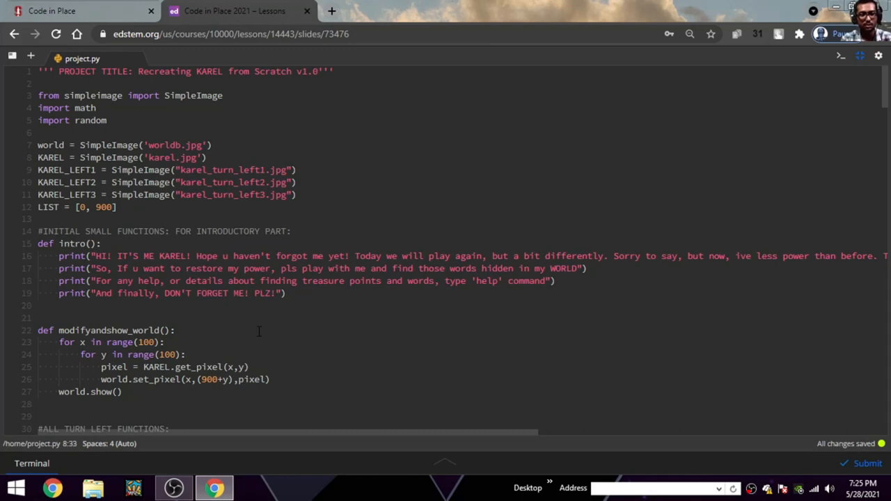
{"action": "mouse_move", "coordinate": [525, 316]}
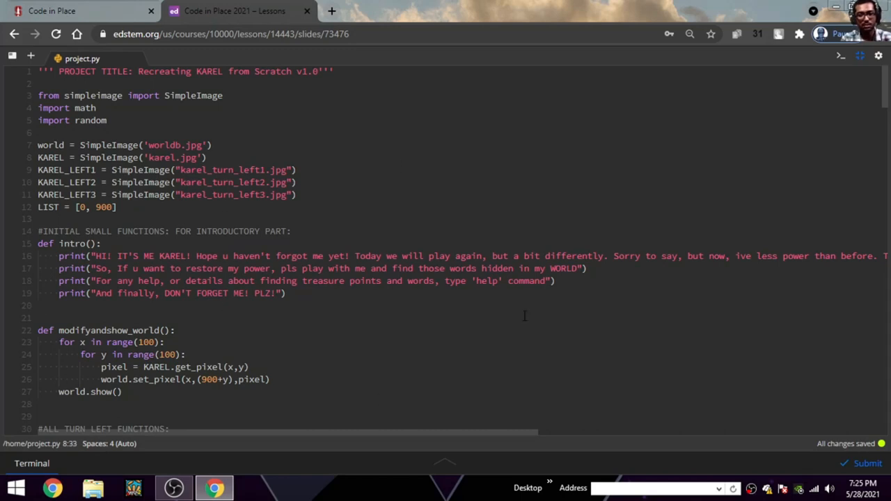
- Scroll through project.py's movement, corner-check, help and main game loop code
{"action": "scroll", "scroll_direction": "down", "scroll_amount": 3}
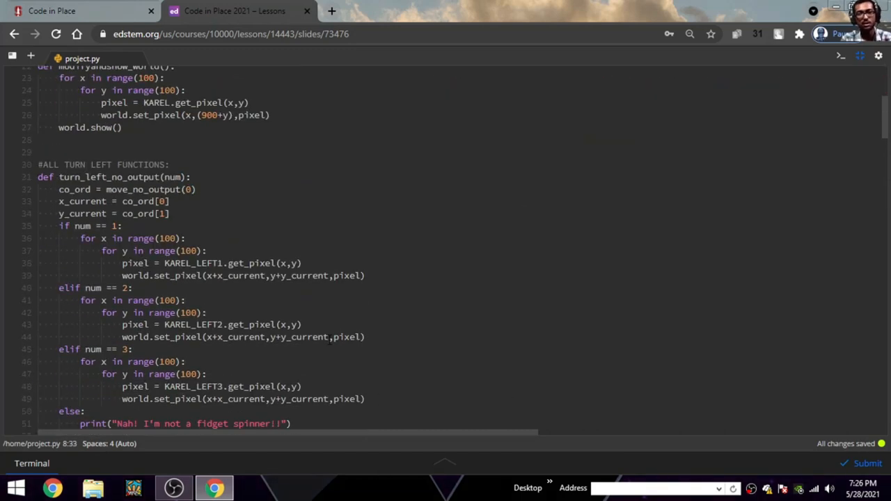
{"action": "scroll", "scroll_direction": "up", "scroll_amount": 3}
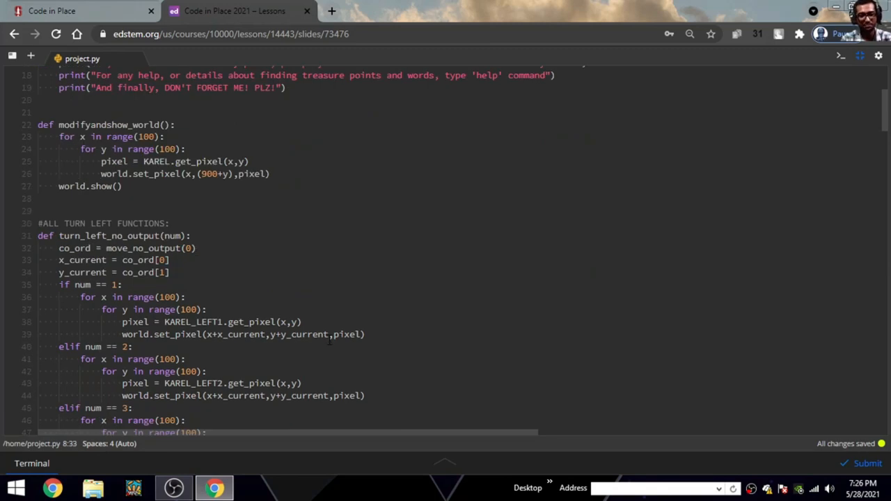
{"action": "scroll", "scroll_direction": "up", "scroll_amount": 3}
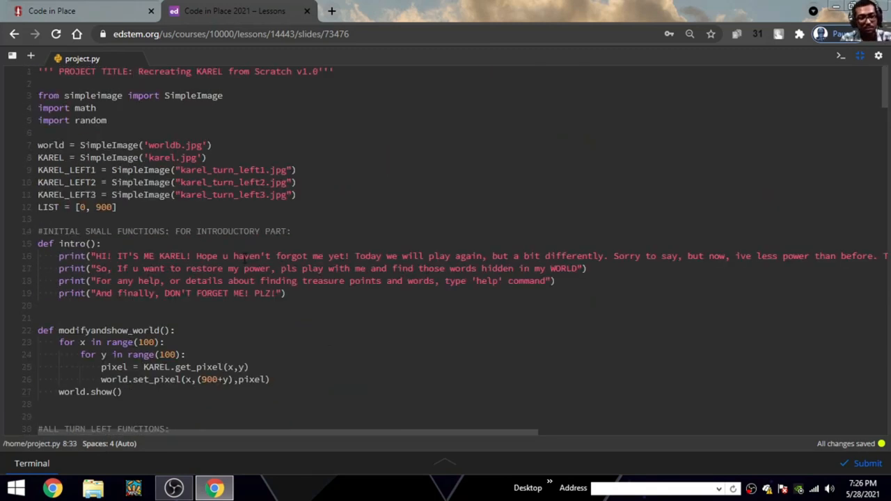
{"action": "scroll", "scroll_direction": "down", "scroll_amount": 3}
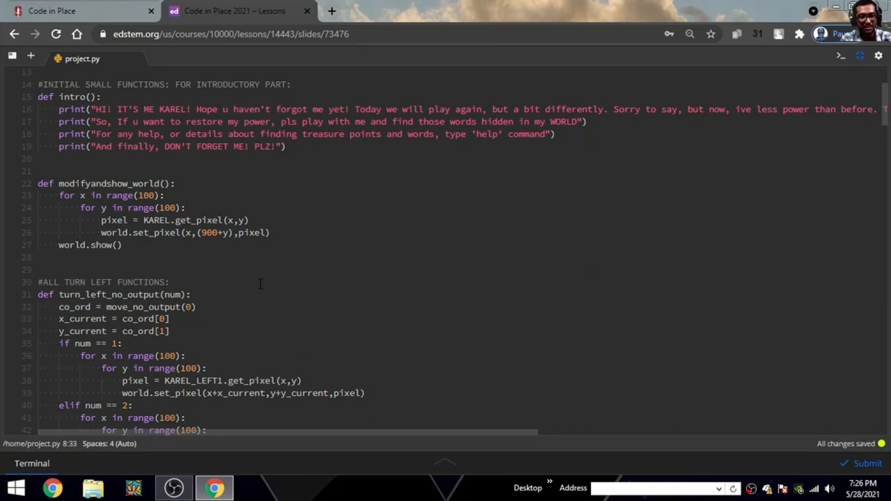
{"action": "scroll", "scroll_direction": "down", "scroll_amount": 3}
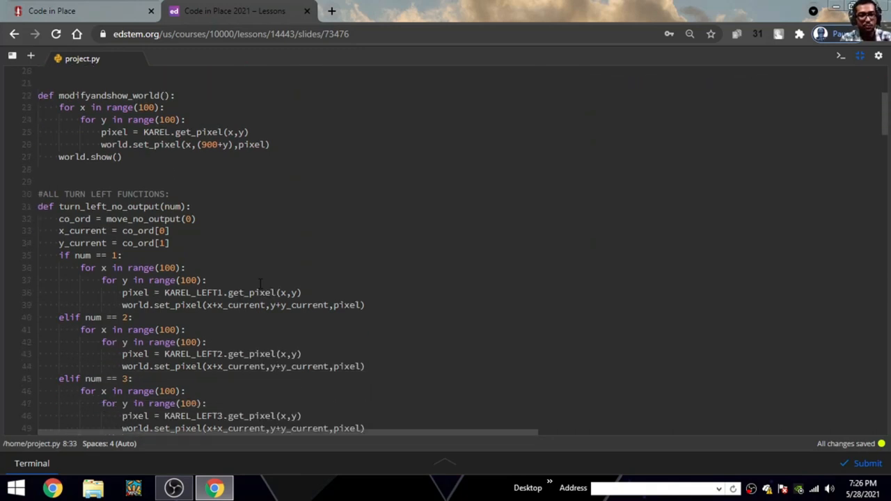
{"action": "scroll", "scroll_direction": "down", "scroll_amount": 3}
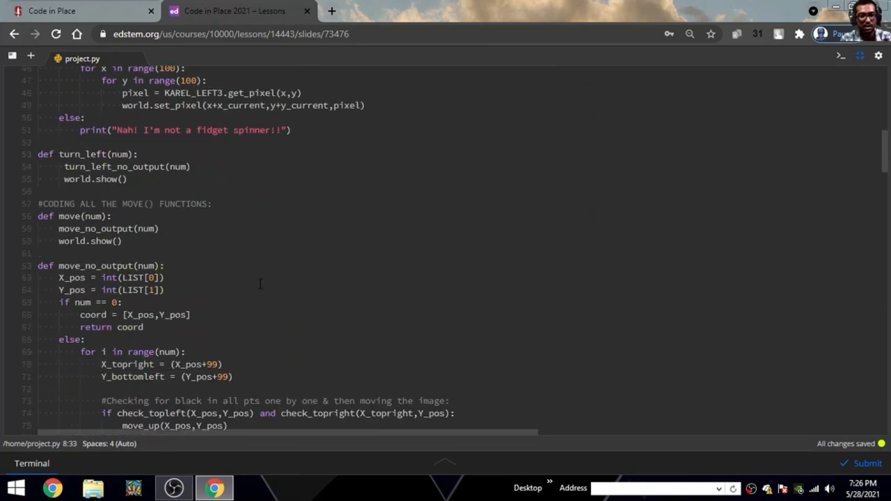
{"action": "scroll", "scroll_direction": "down", "scroll_amount": 3}
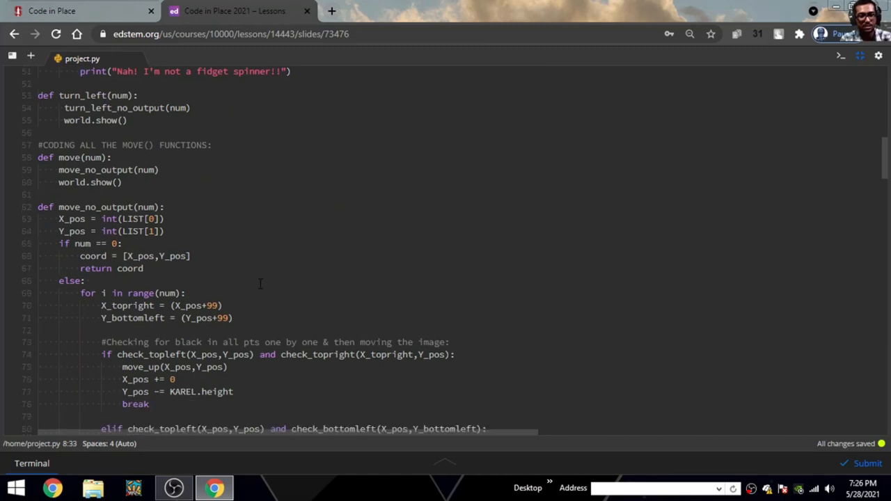
{"action": "scroll", "scroll_direction": "down", "scroll_amount": 3}
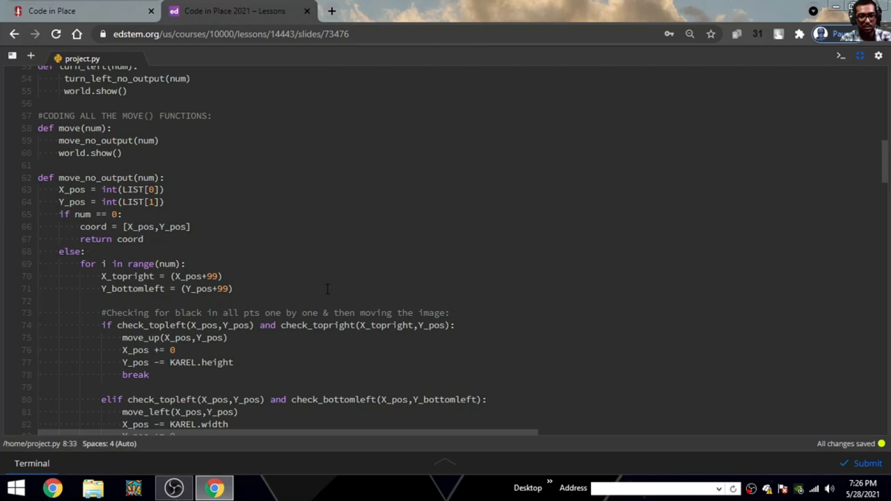
{"action": "scroll", "scroll_direction": "down", "scroll_amount": 3}
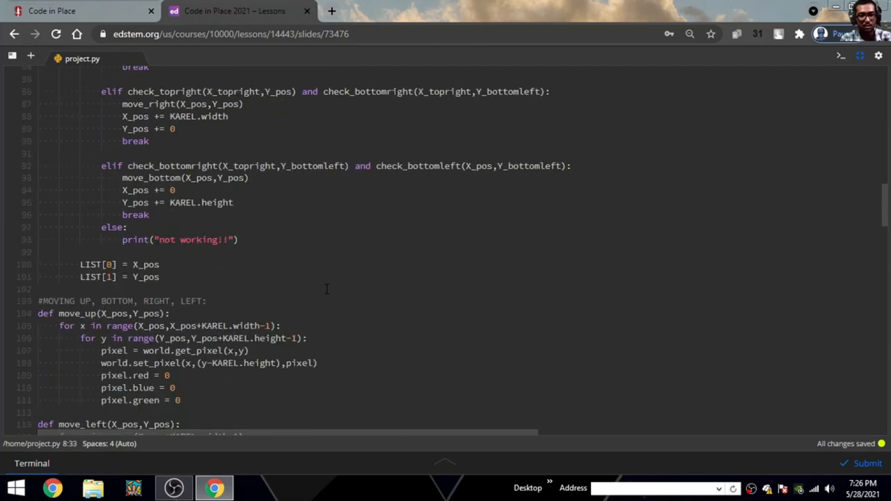
{"action": "scroll", "scroll_direction": "down", "scroll_amount": 3}
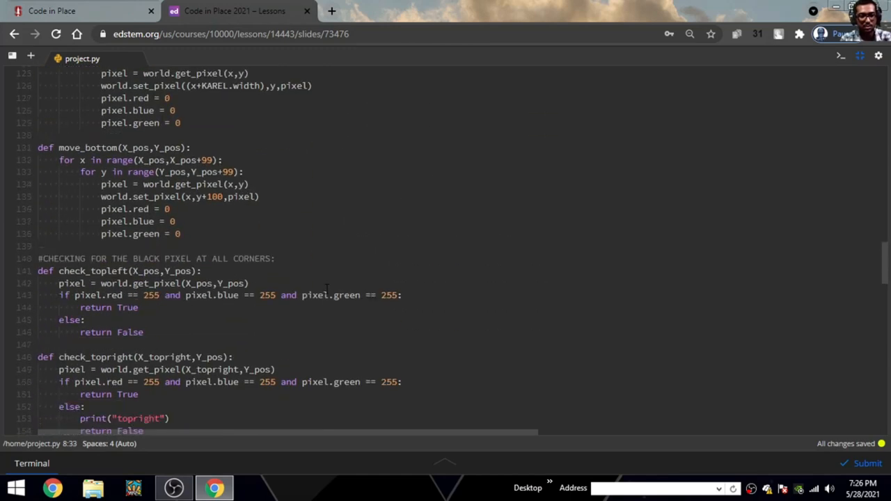
{"action": "scroll", "scroll_direction": "down", "scroll_amount": 3}
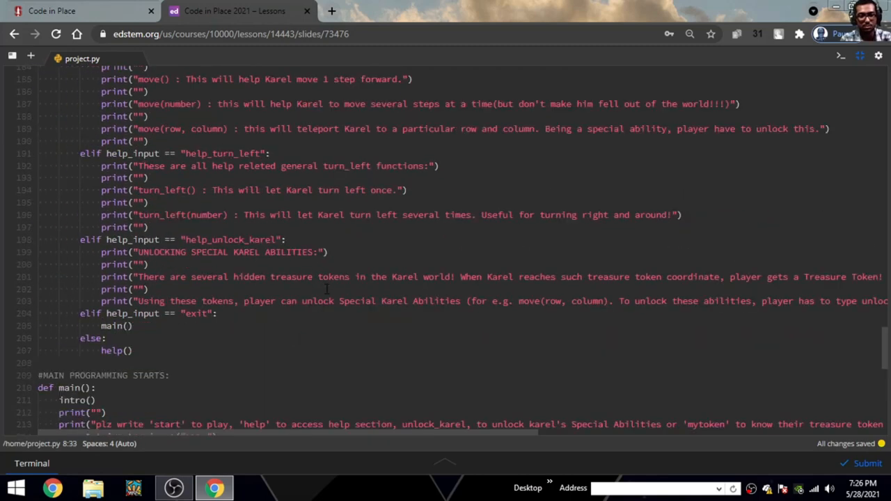
{"action": "scroll", "scroll_direction": "down", "scroll_amount": 3}
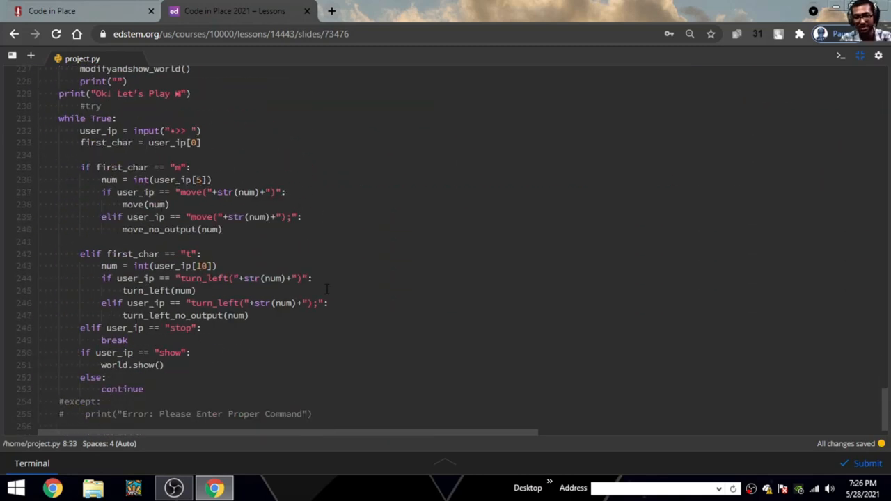
{"action": "scroll", "scroll_direction": "down", "scroll_amount": 3}
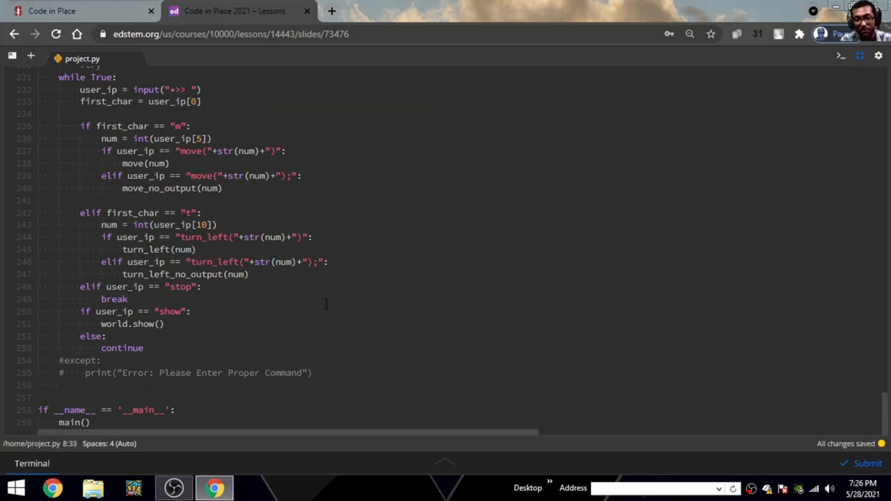
{"action": "scroll", "scroll_direction": "up", "scroll_amount": 3}
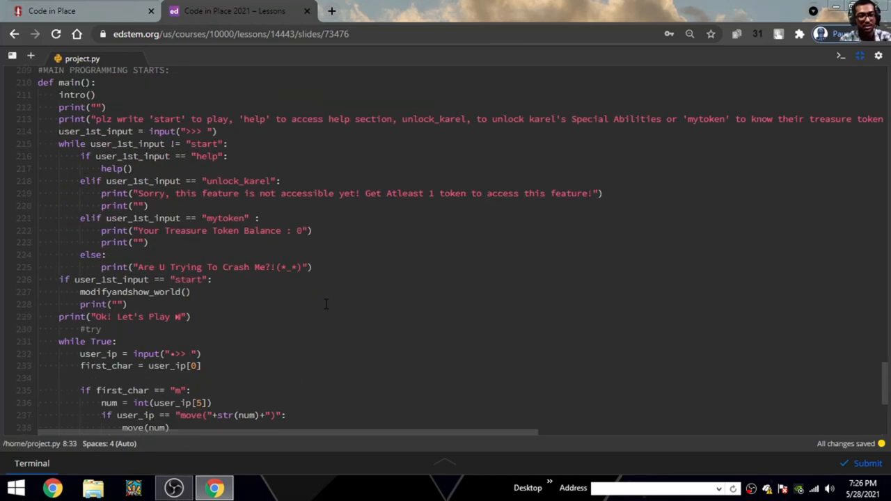
{"action": "scroll", "scroll_direction": "up", "scroll_amount": 3}
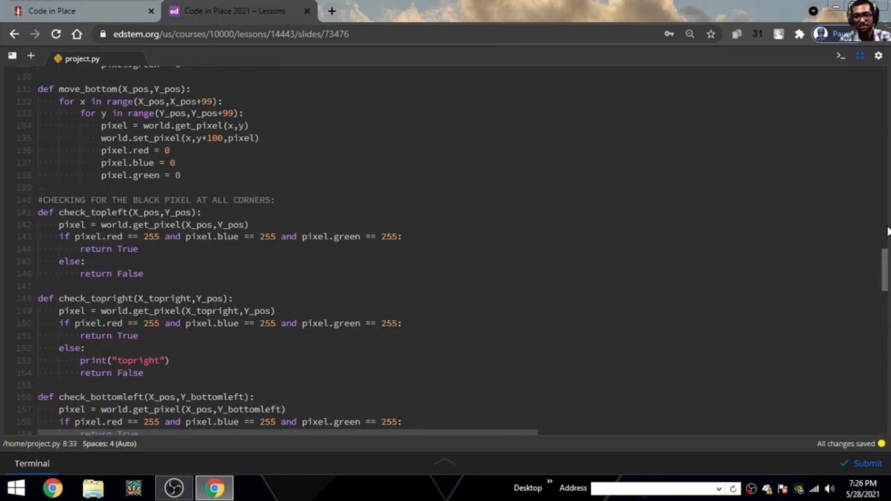
{"action": "scroll", "scroll_direction": "up", "scroll_amount": 3}
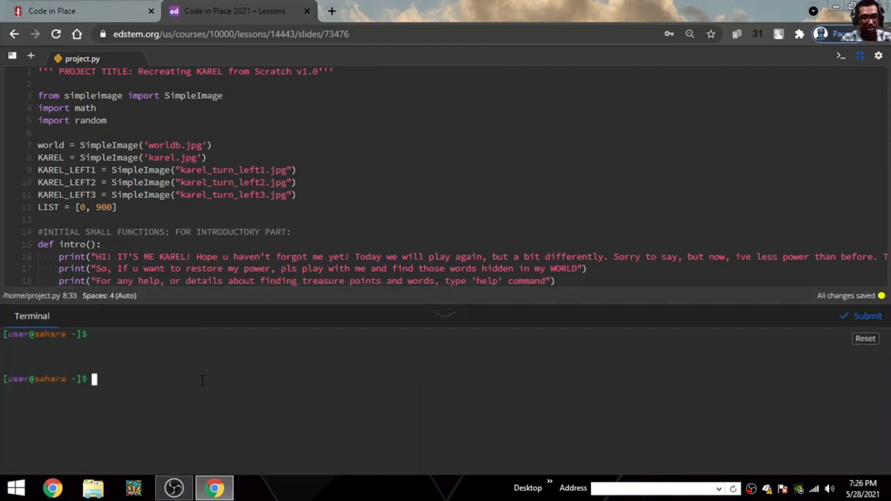
- Clear the terminal and run 'python project.py'
{"action": "type", "text": "clear"}
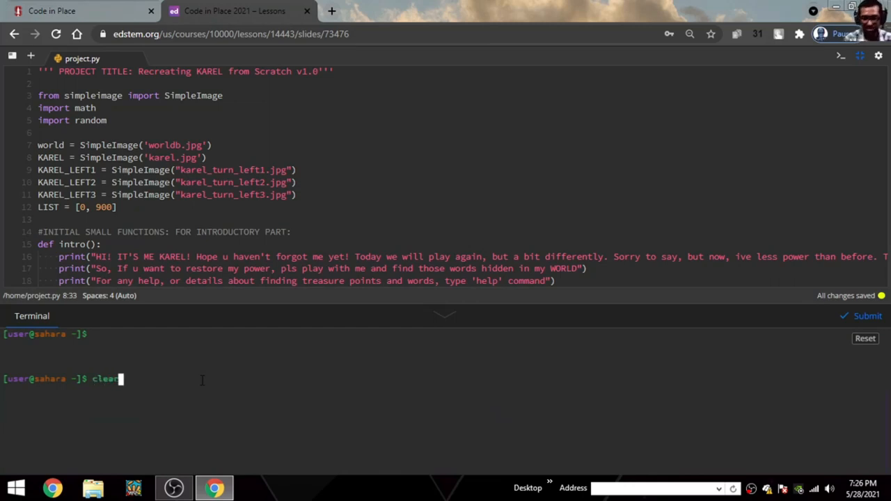
{"action": "key", "text": "Return"}
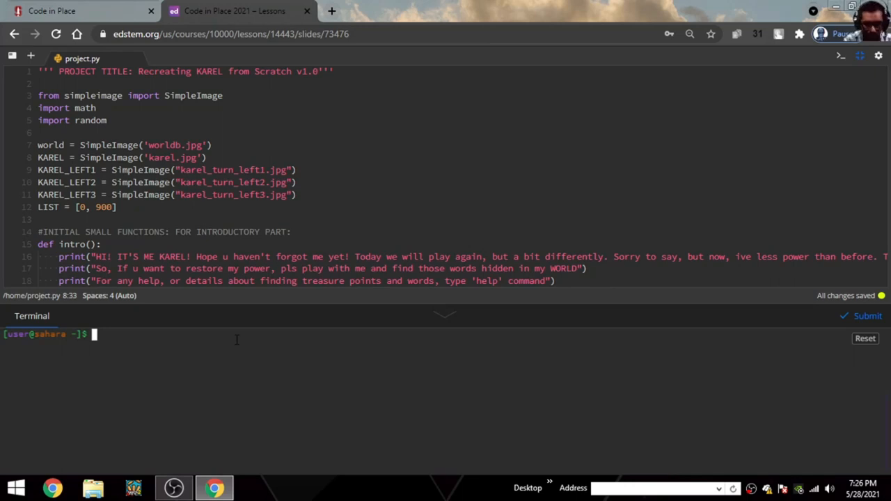
{"action": "type", "text": "pyt"}
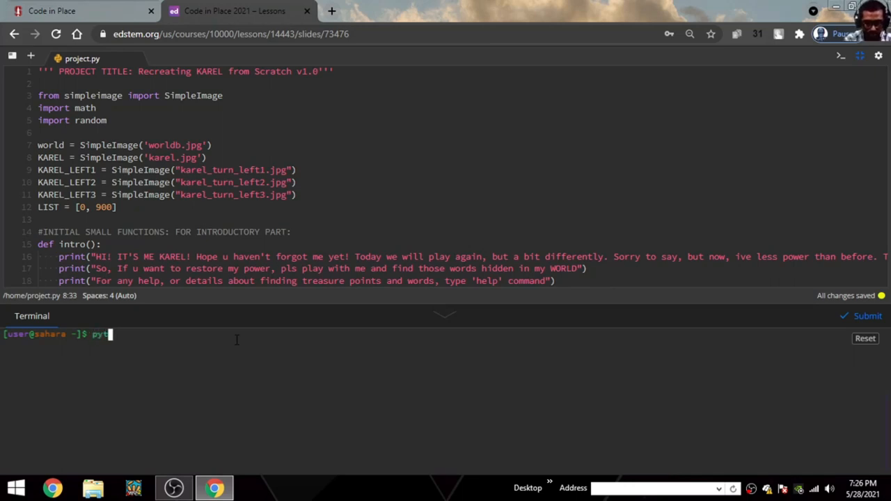
{"action": "type", "text": "hon pr"}
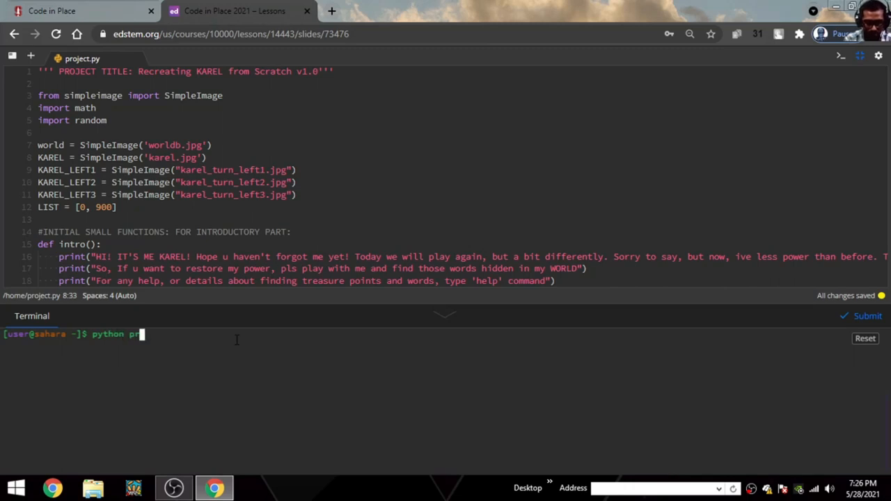
{"action": "type", "text": "oject"}
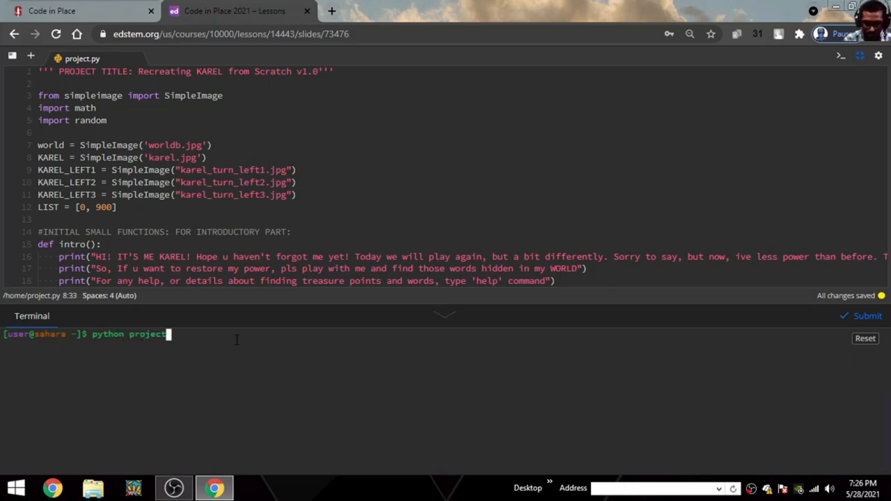
{"action": "key", "text": "Return"}
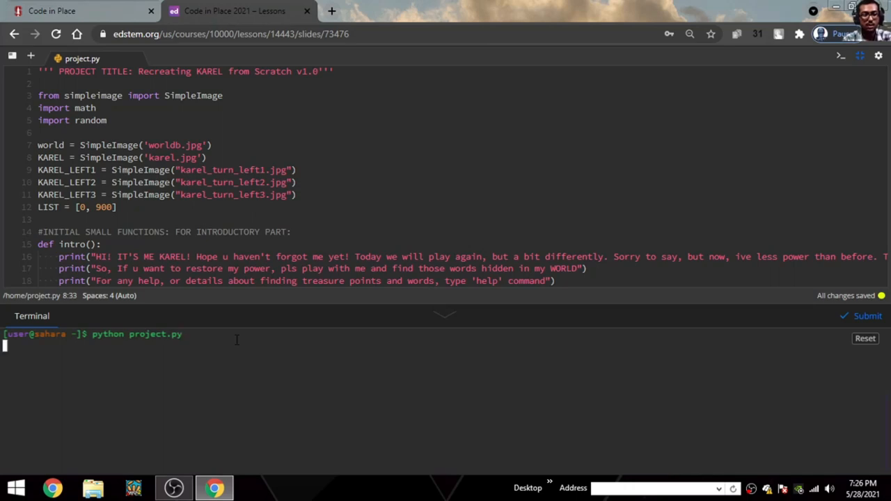
{"action": "key", "text": "Return"}
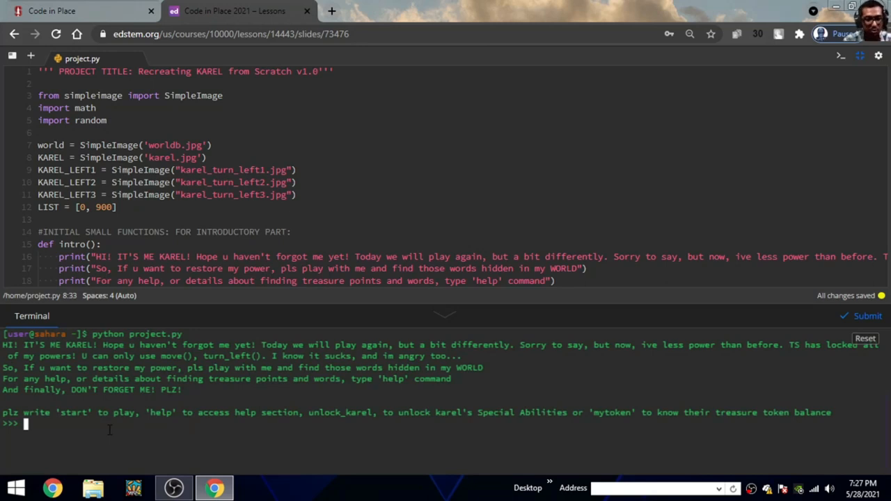
- Begin typing 'start' at the game's >>> prompt
{"action": "type", "text": "start"}
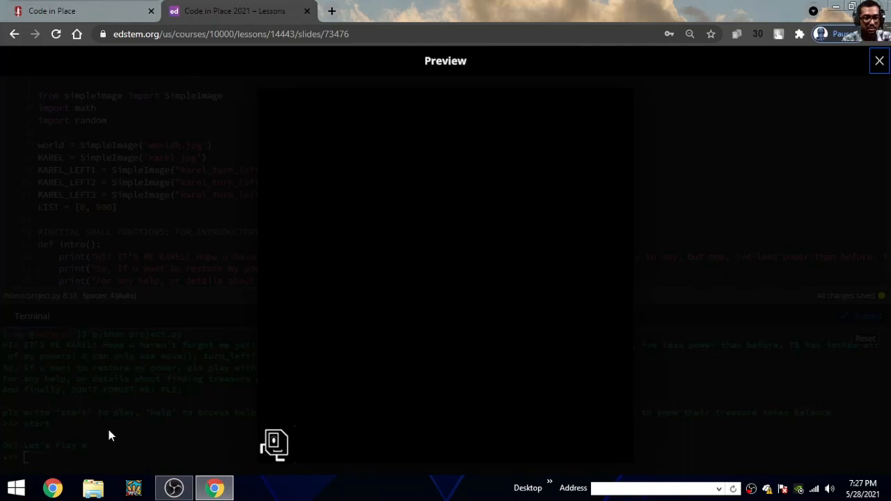
{"action": "mouse_move", "coordinate": [282, 453]}
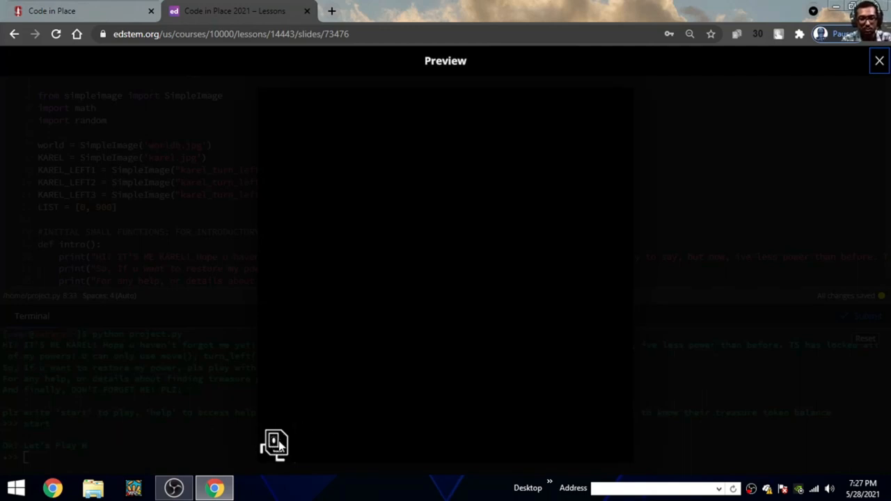
{"action": "mouse_move", "coordinate": [381, 443]}
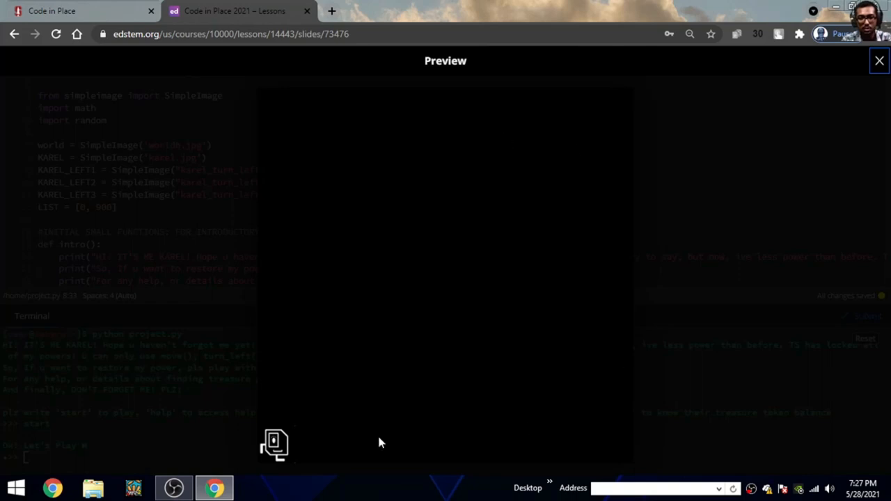
{"action": "mouse_move", "coordinate": [327, 444]}
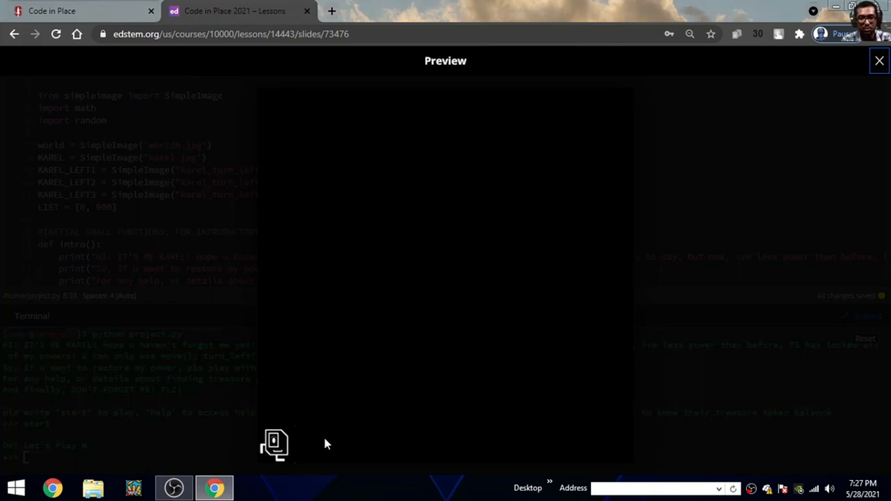
{"action": "mouse_move", "coordinate": [277, 119]}
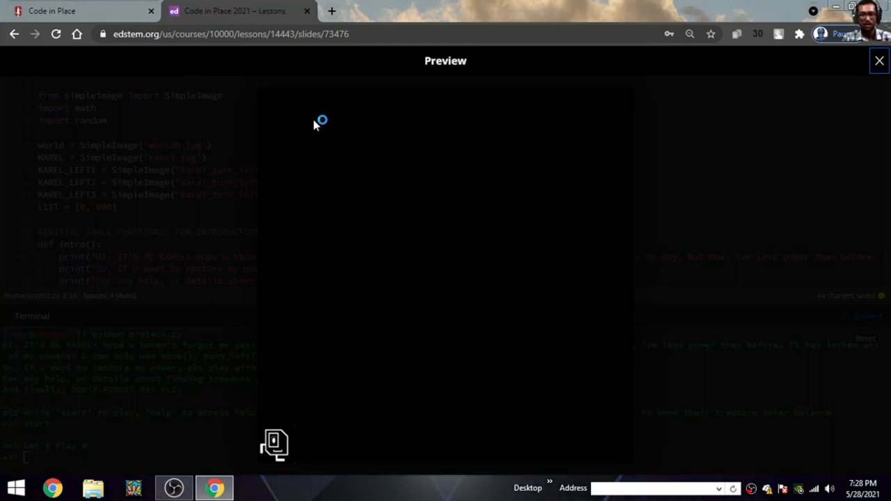
{"action": "mouse_move", "coordinate": [338, 173]}
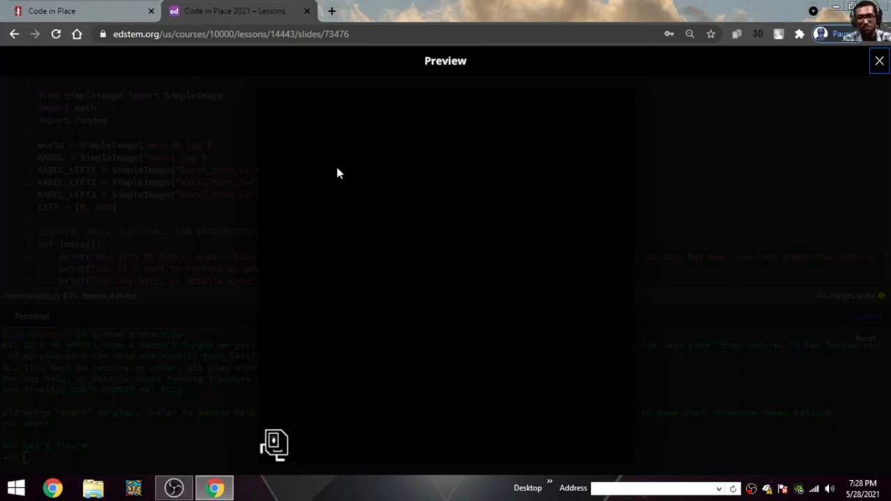
{"action": "mouse_move", "coordinate": [862, 94]}
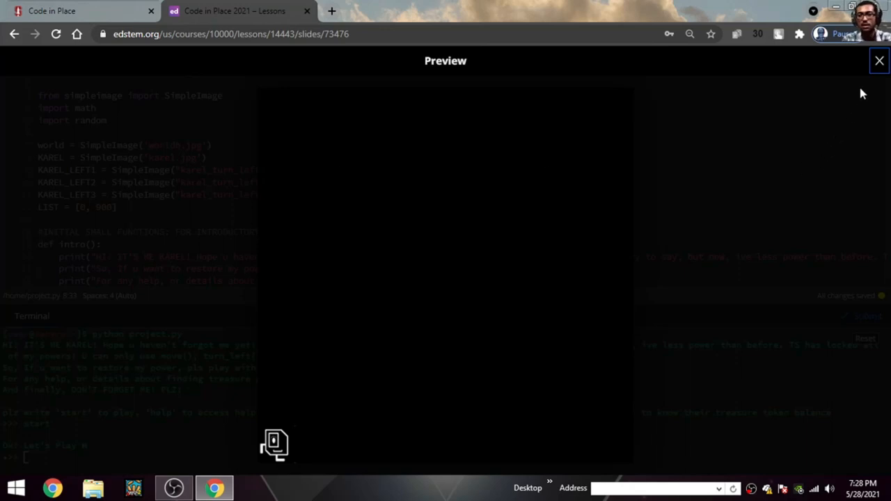
- Close the Preview, enter move(1) for Karel, then close the new blank Preview
{"action": "left_click", "coordinate": [879, 61]}
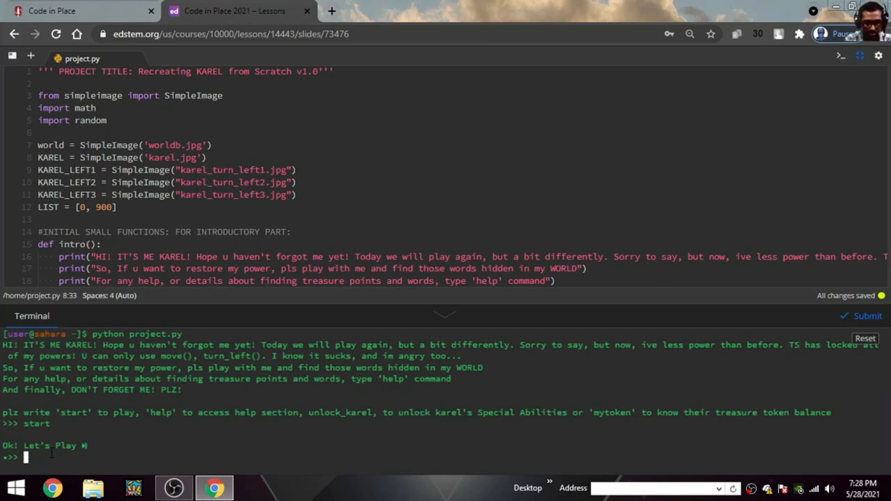
{"action": "type", "text": "move()"}
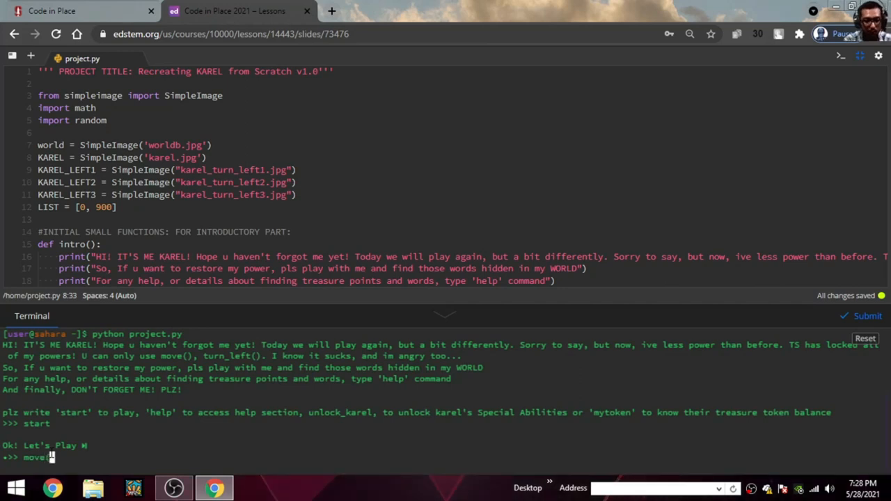
{"action": "type", "text": "1)"}
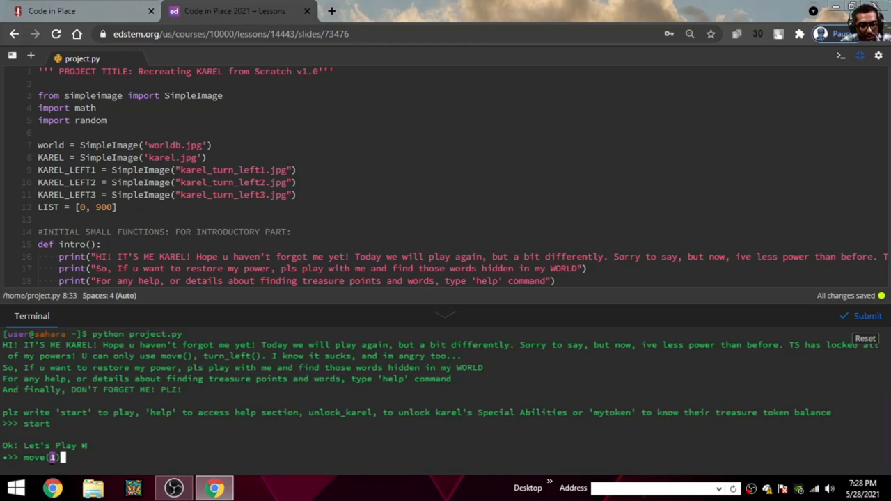
{"action": "type", "text": "1)"}
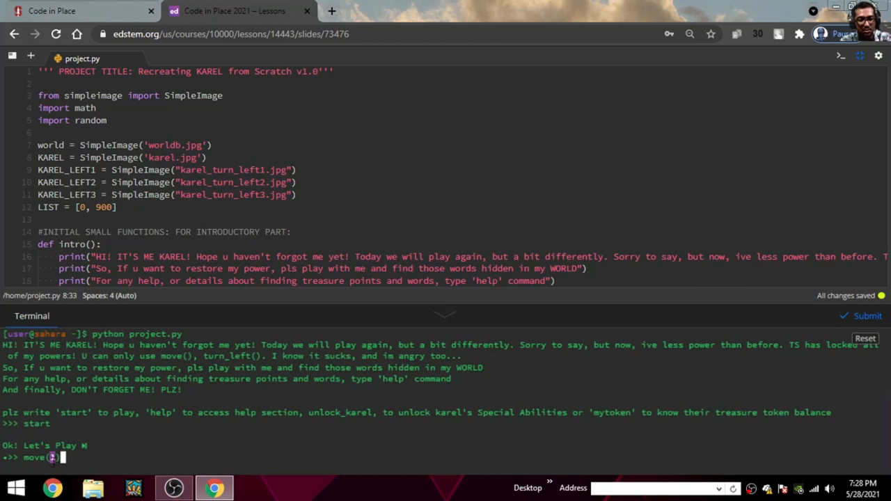
{"action": "type", "text": "1"}
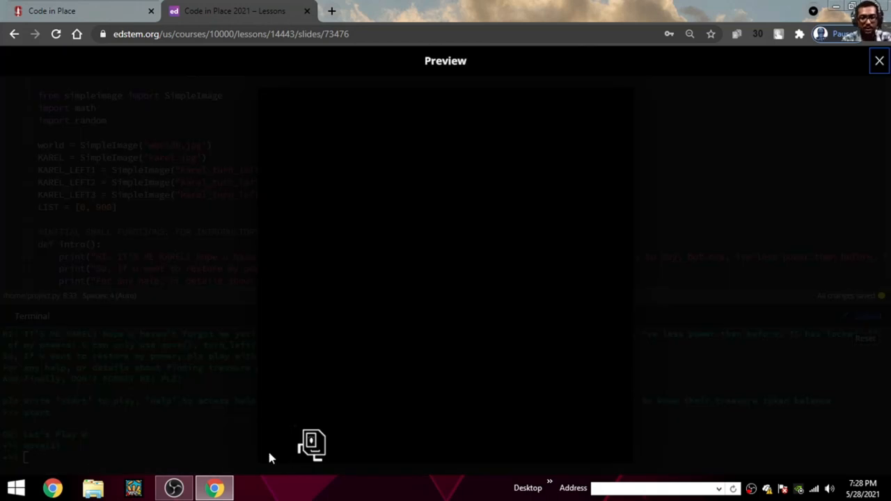
{"action": "mouse_move", "coordinate": [461, 334]}
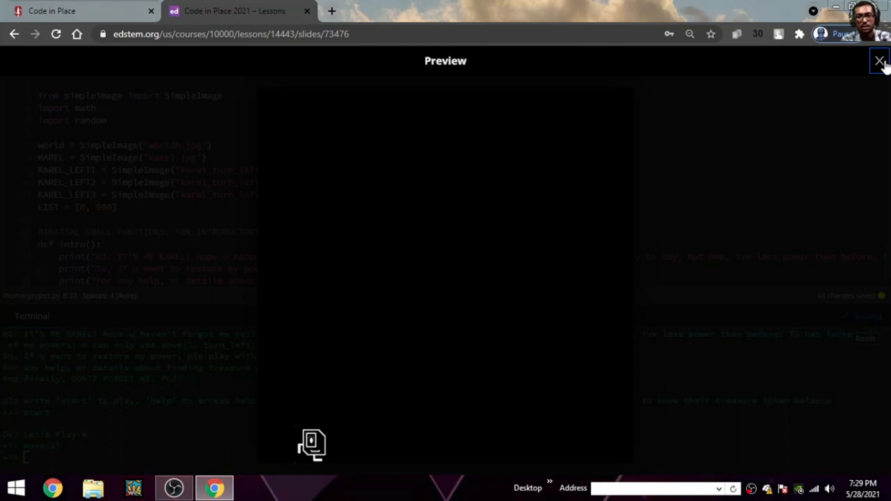
{"action": "left_click", "coordinate": [880, 61]}
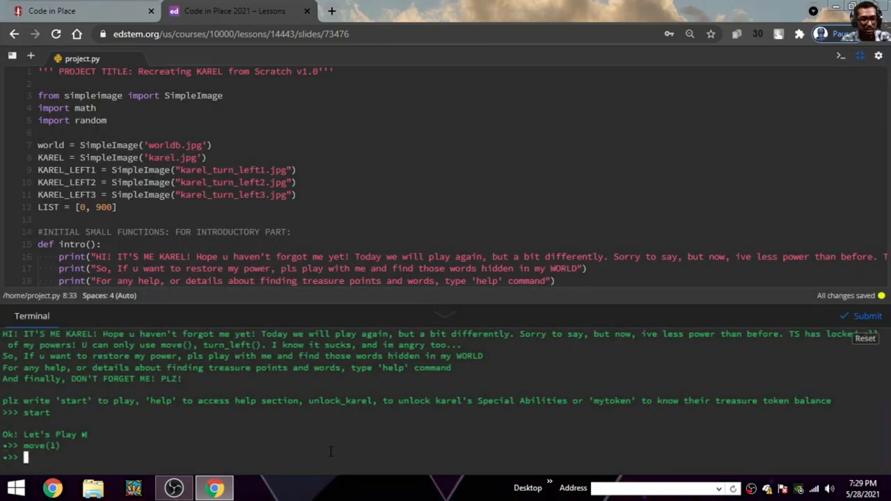
- Enter turn_left(2) and close the resulting world Preview
{"action": "type", "text": "t"}
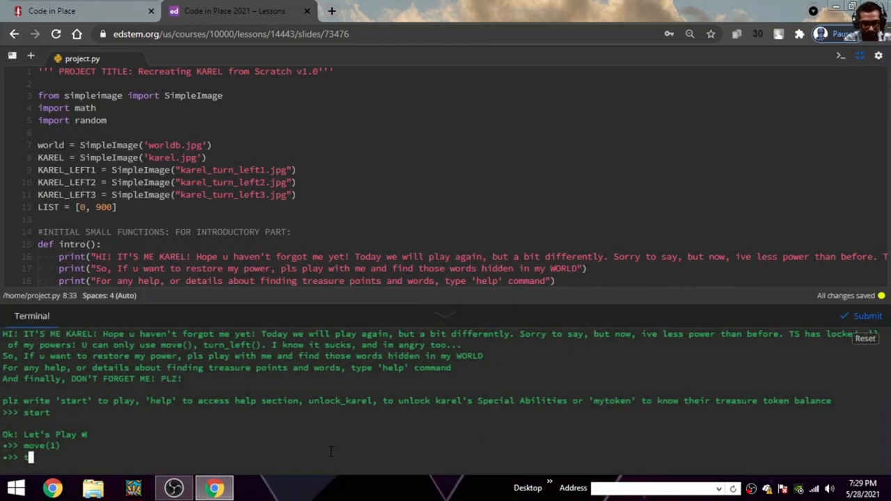
{"action": "type", "text": "turn_le"}
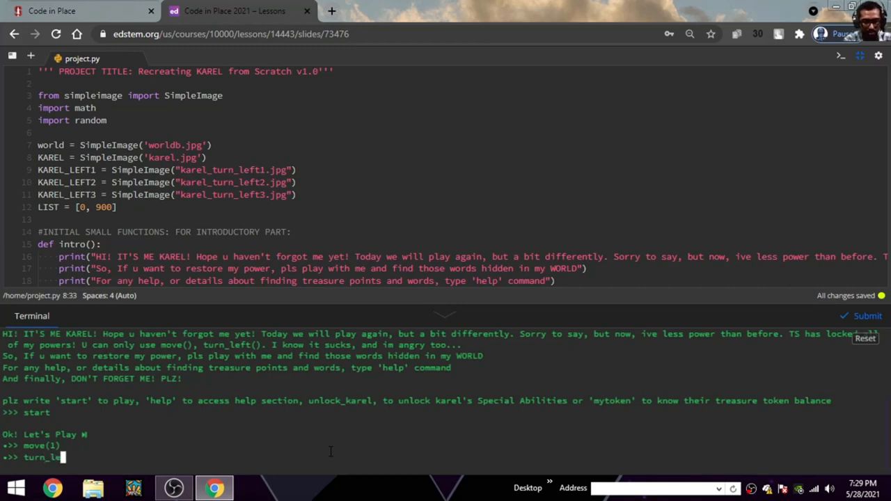
{"action": "type", "text": "ft("}
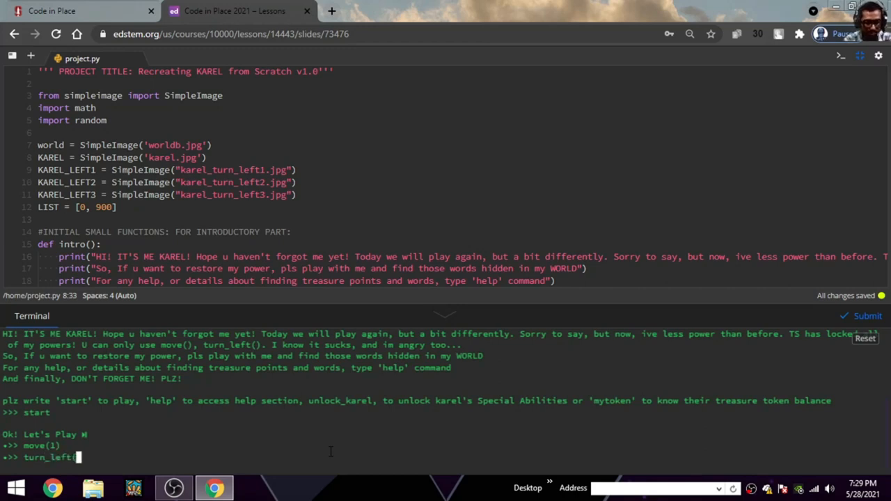
{"action": "type", "text": "2)"}
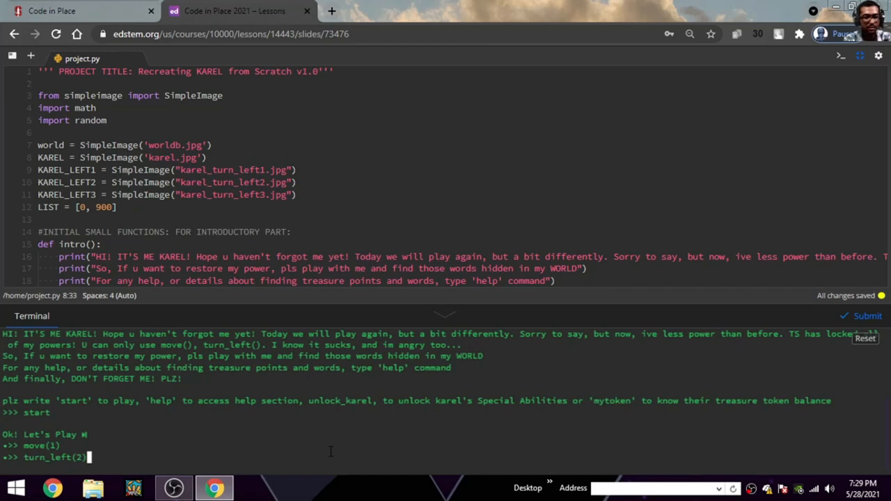
{"action": "key", "text": "Return"}
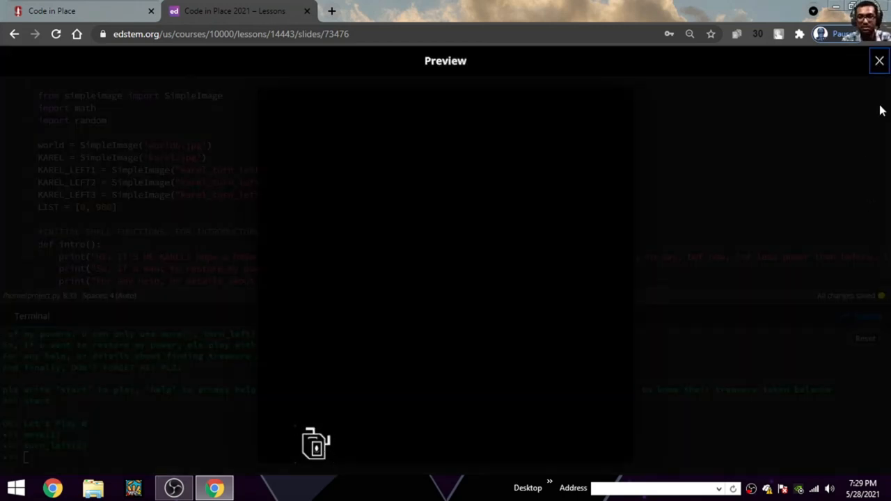
{"action": "left_click", "coordinate": [878, 60]}
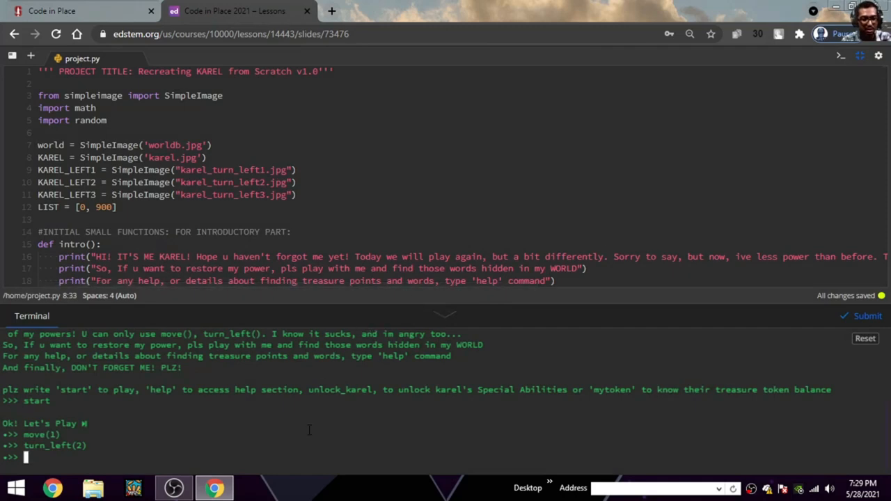
- Enter turn_left(3) and close its world Preview
{"action": "type", "text": "turn"}
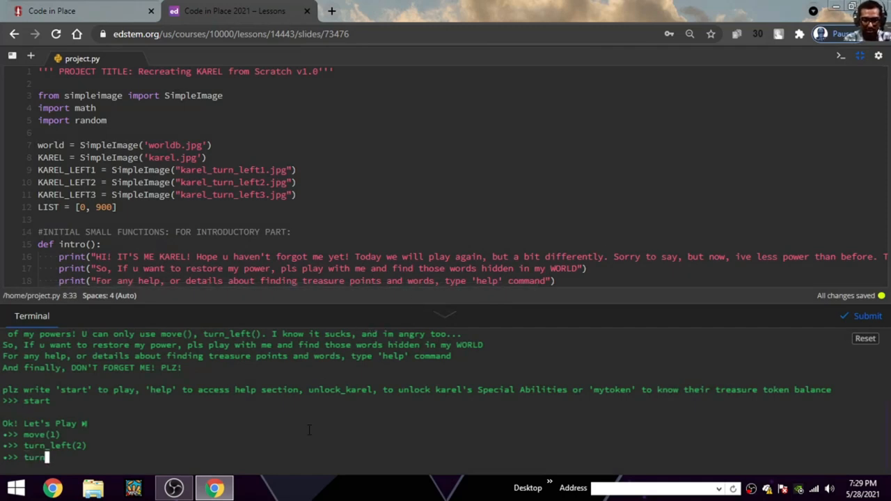
{"action": "type", "text": "_left"}
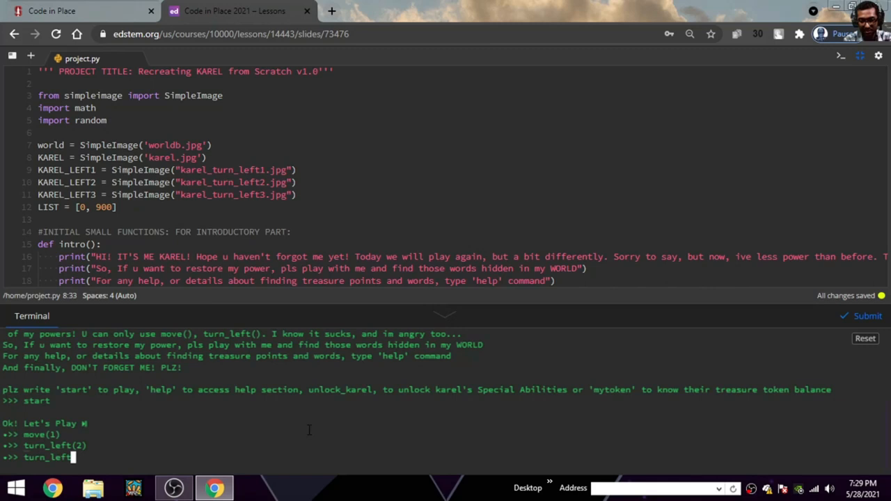
{"action": "type", "text": "(3"}
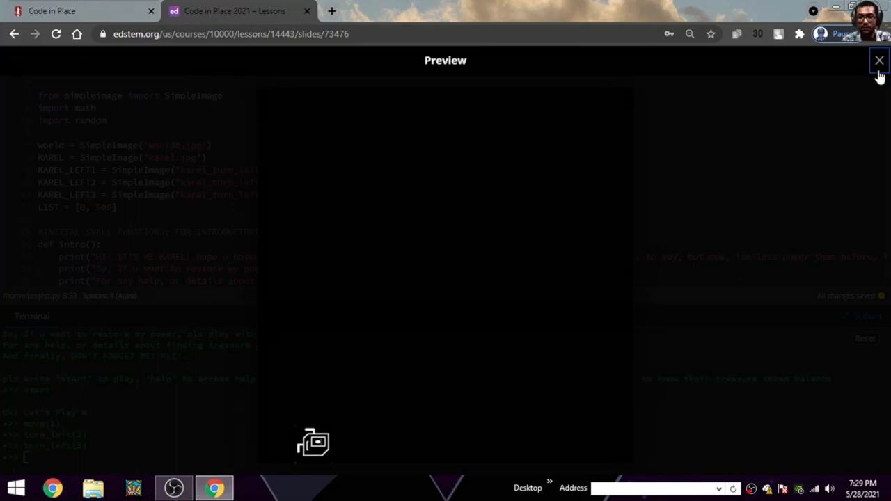
{"action": "left_click", "coordinate": [879, 61]}
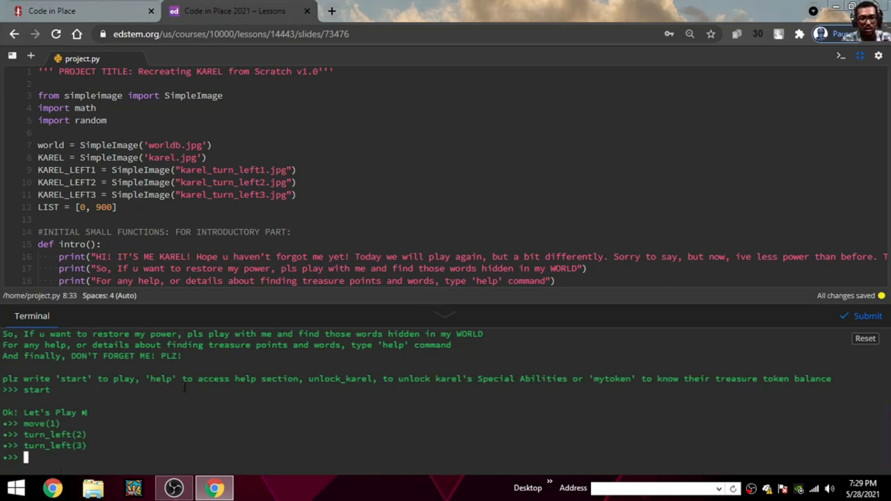
{"action": "mouse_move", "coordinate": [368, 445]}
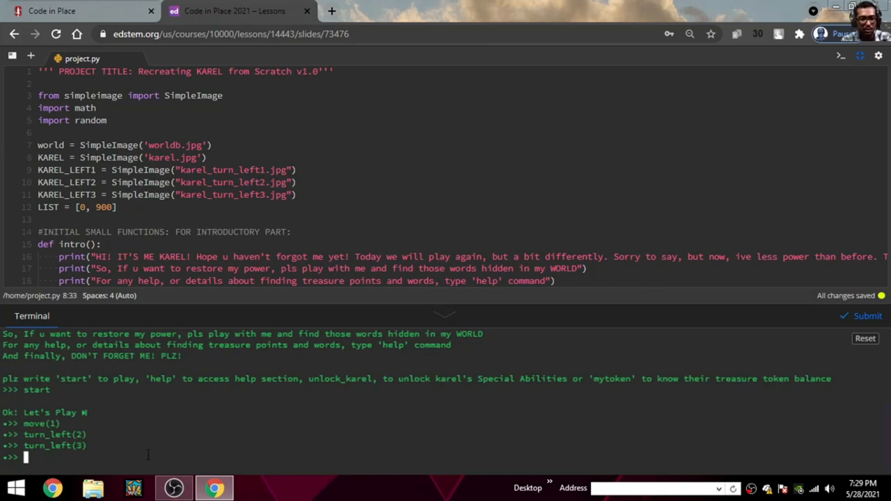
{"action": "mouse_move", "coordinate": [365, 370]}
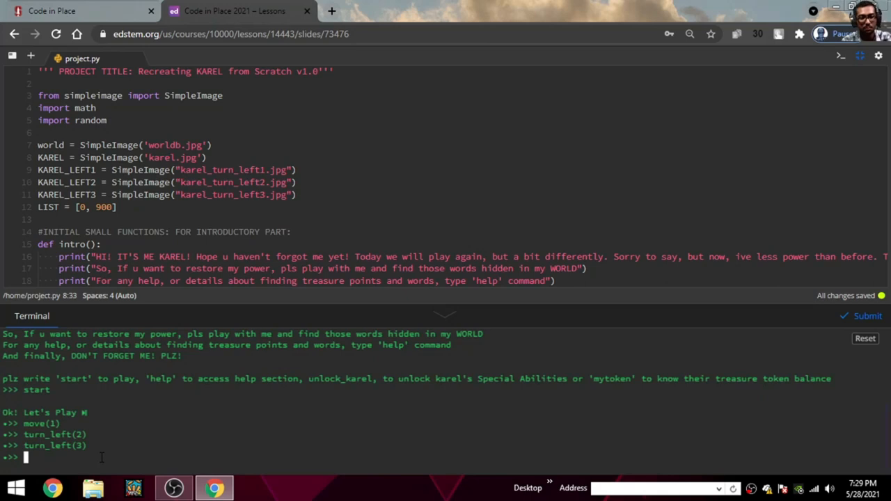
{"action": "mouse_move", "coordinate": [287, 430]}
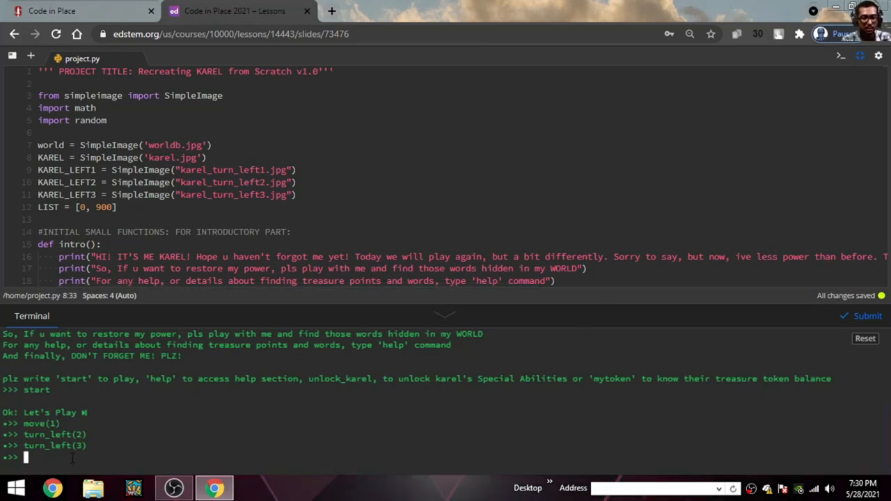
- Enter turn_left(2) again and close the blank Preview overlay
{"action": "type", "text": "turn_left(1"}
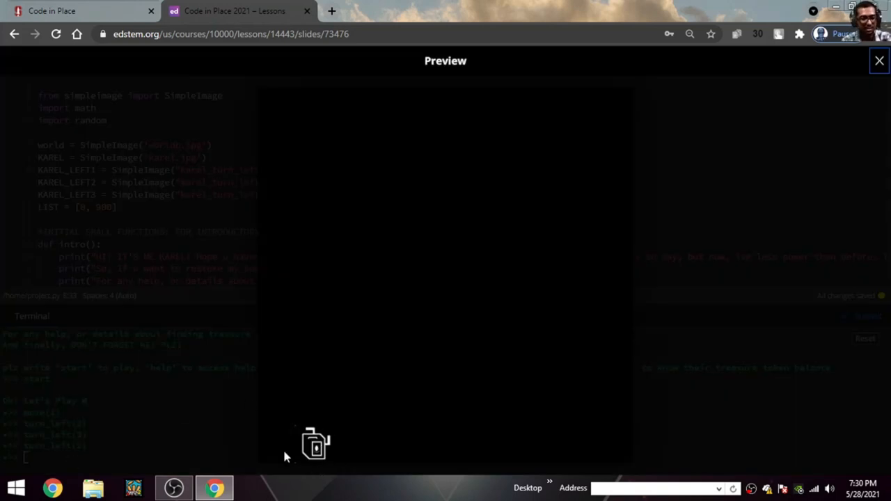
{"action": "left_click", "coordinate": [879, 60]}
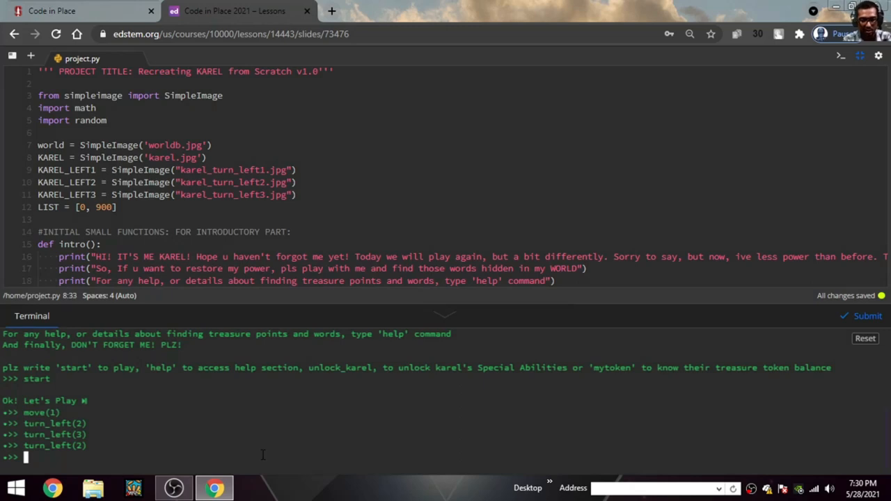
- Enter the show command and close the blank world Preview
{"action": "type", "text": "sh"}
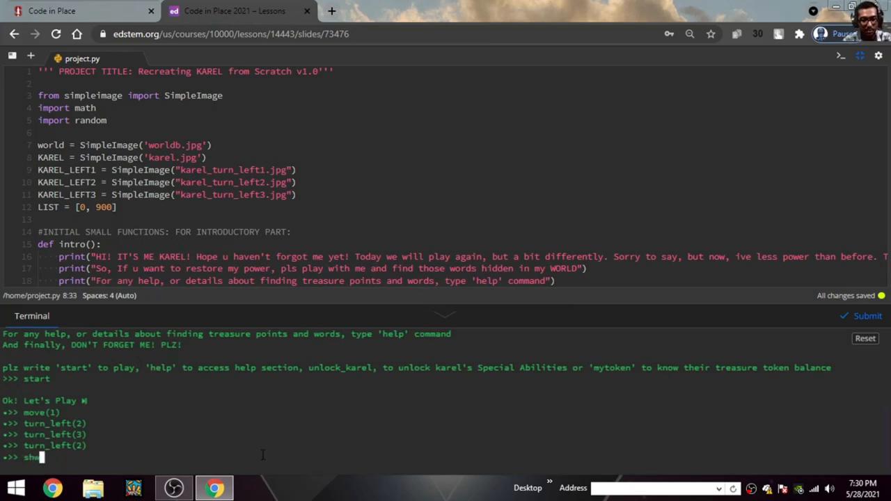
{"action": "key", "text": "Backspace"}
{"action": "type", "text": "o"}
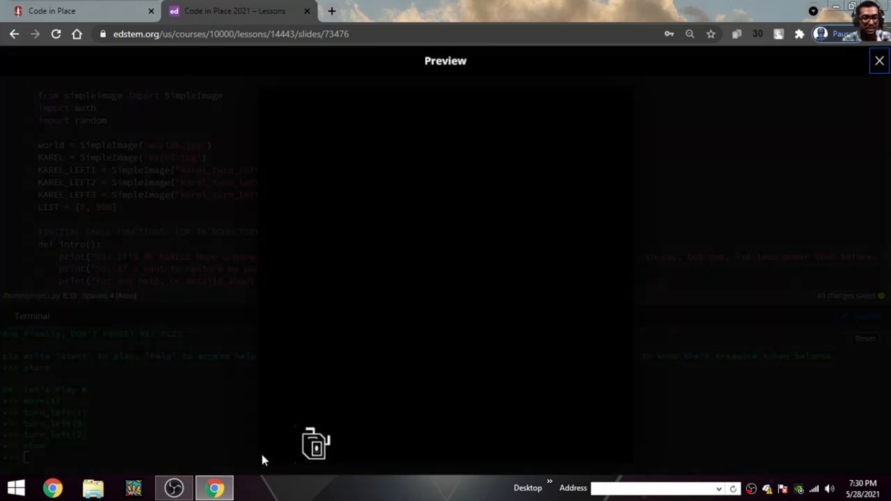
{"action": "mouse_move", "coordinate": [887, 104]}
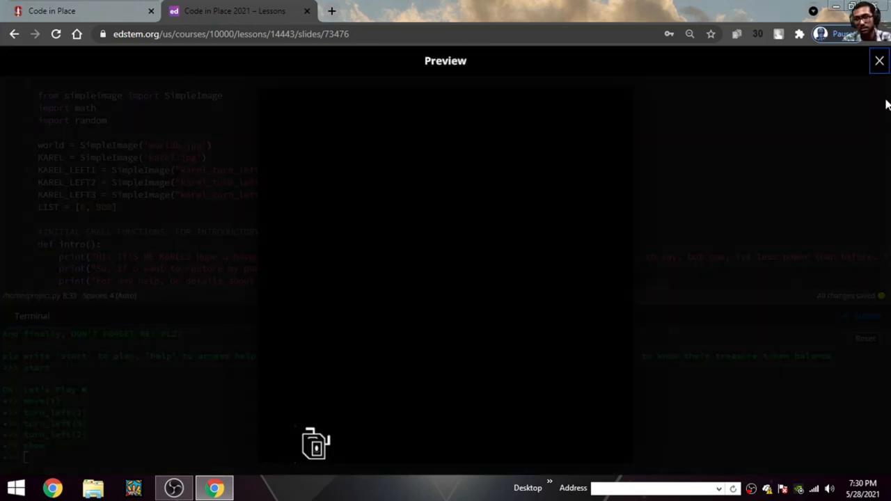
{"action": "left_click", "coordinate": [878, 61]}
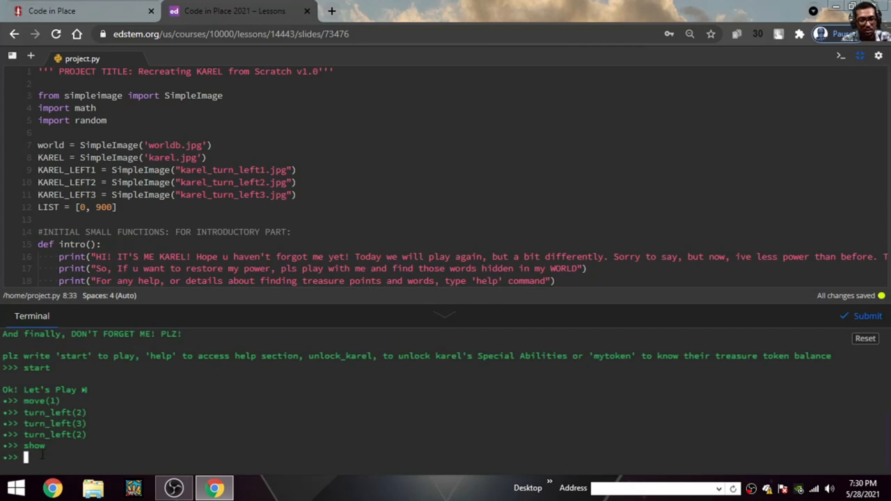
- Refocus the terminal, enter show again, and close its Preview
{"action": "double_click", "coordinate": [35, 446]}
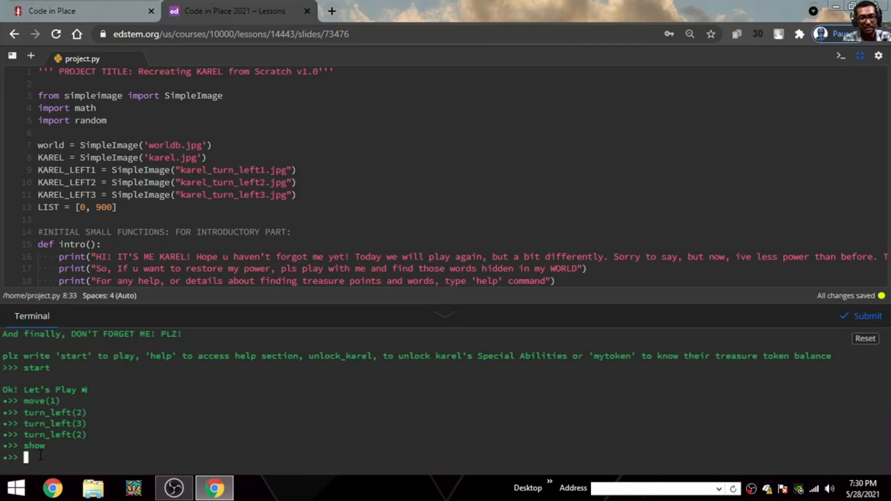
{"action": "type", "text": "show"}
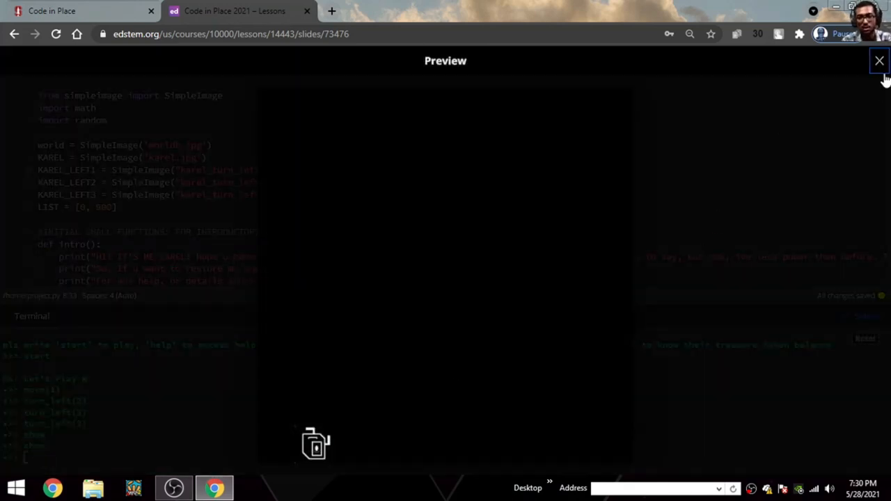
{"action": "left_click", "coordinate": [879, 61]}
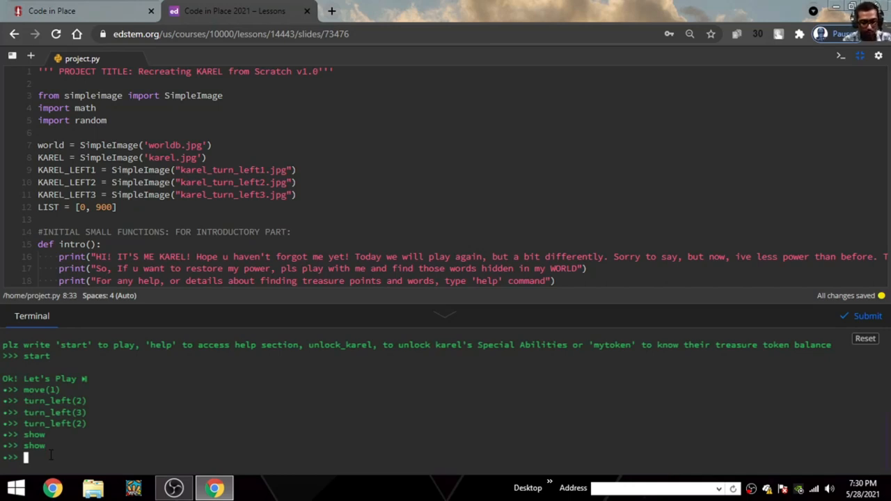
- Type 'stop' at the >>> prompt without submitting it
{"action": "type", "text": "sto"}
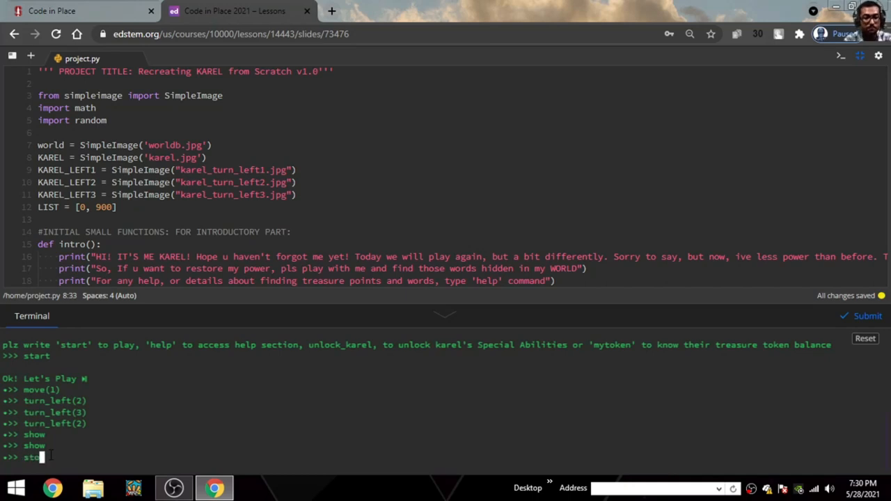
{"action": "type", "text": "p"}
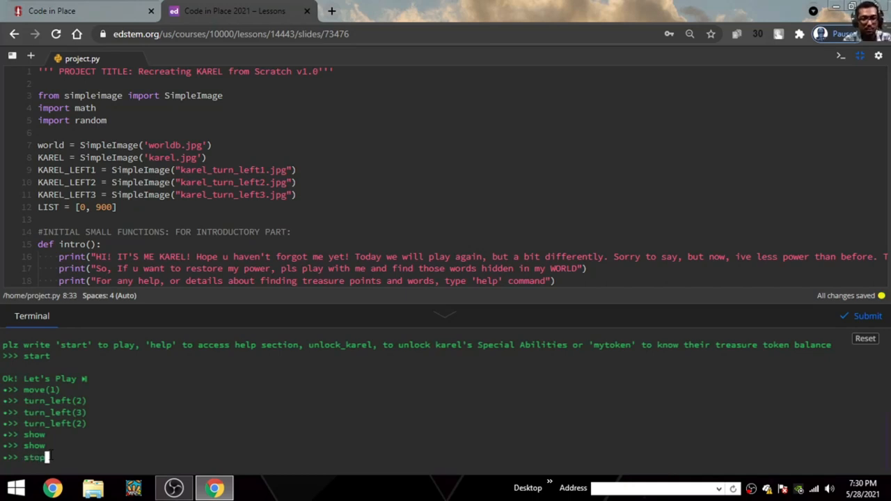